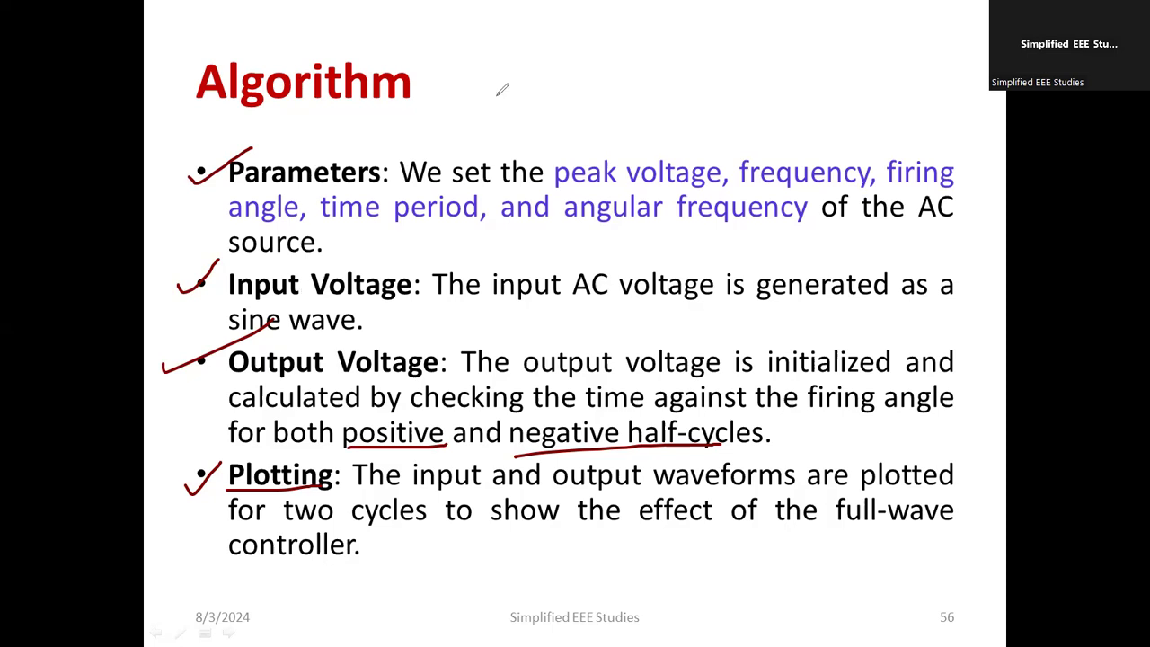
pyautogui.moveTo(213, 312)
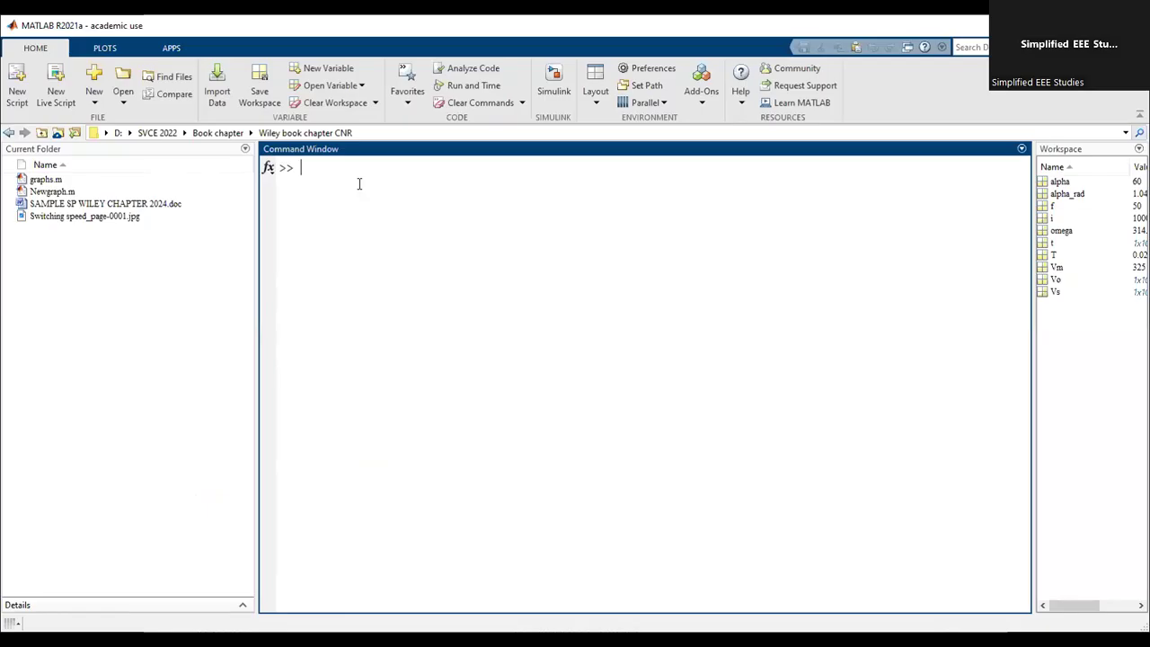
# Start a new untitled script with the edit command and place the voltage controller code in it.
pyautogui.write('edit')
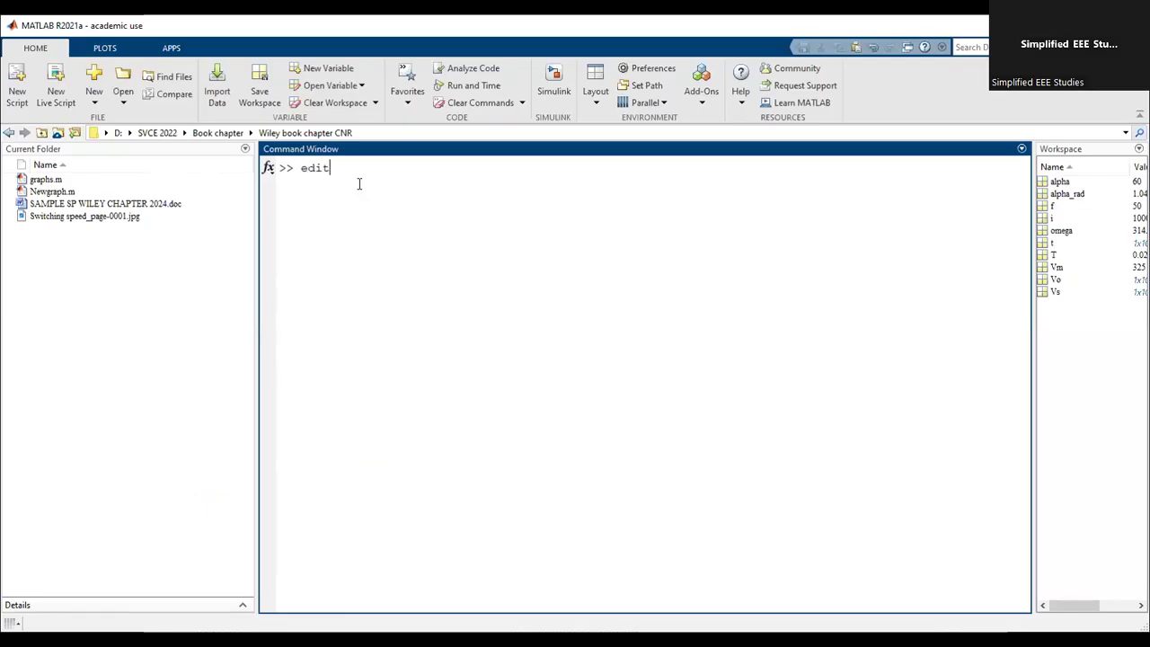
pyautogui.press('Return')
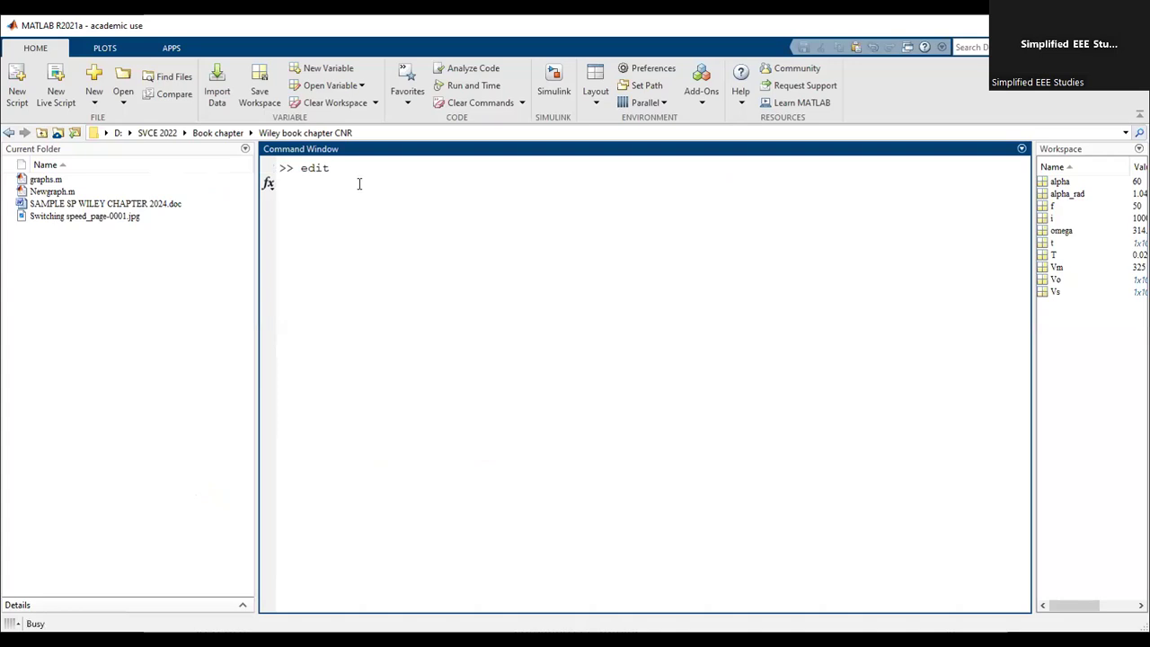
pyautogui.press('Return')
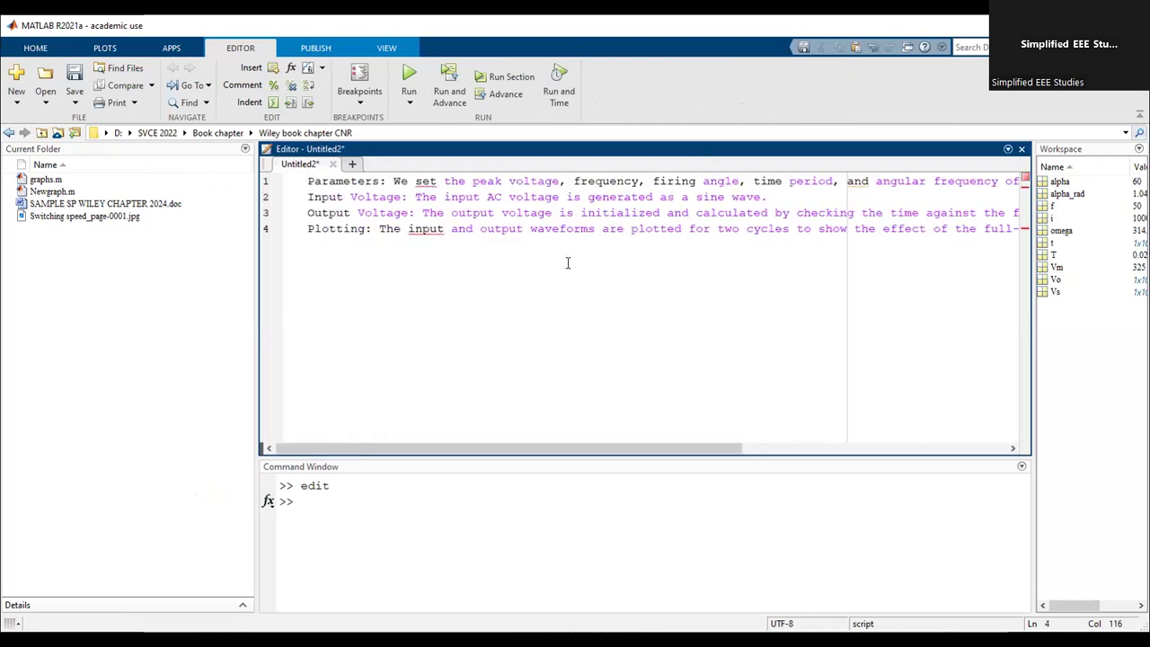
pyautogui.moveTo(589, 284)
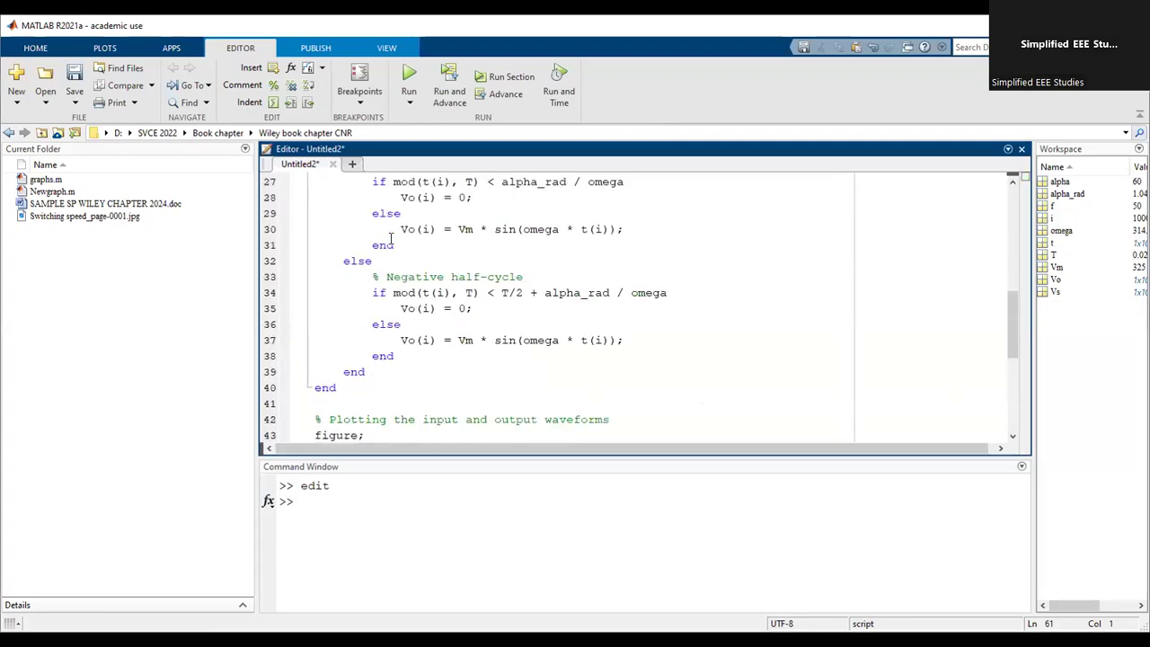
pyautogui.scroll(3)
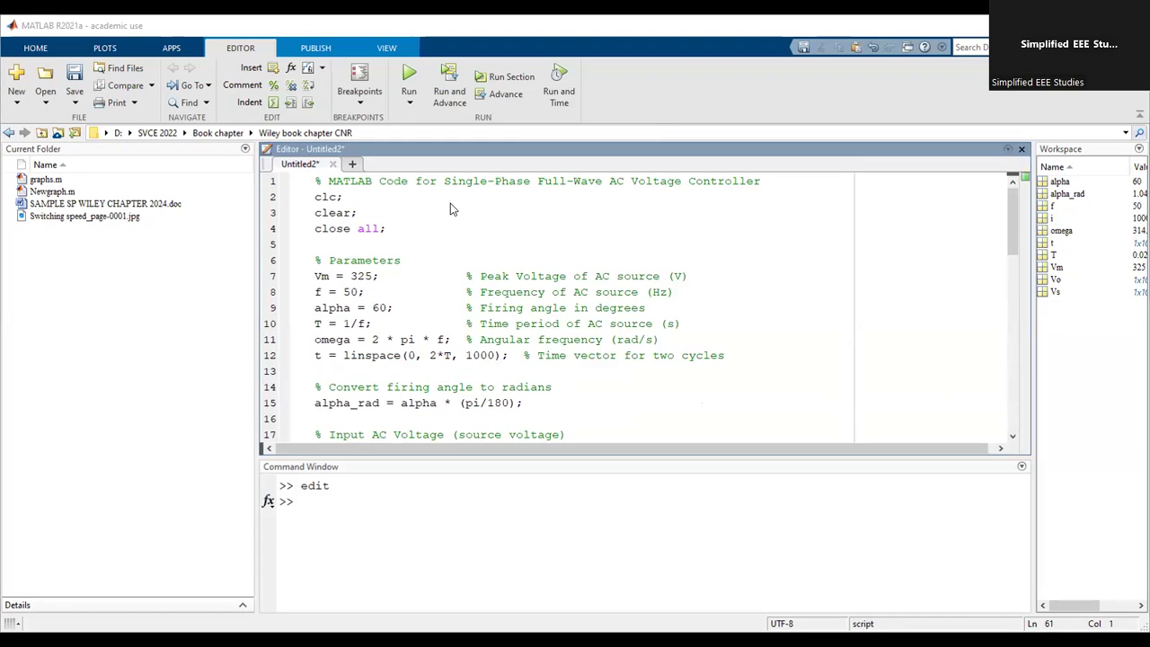
pyautogui.moveTo(339, 124)
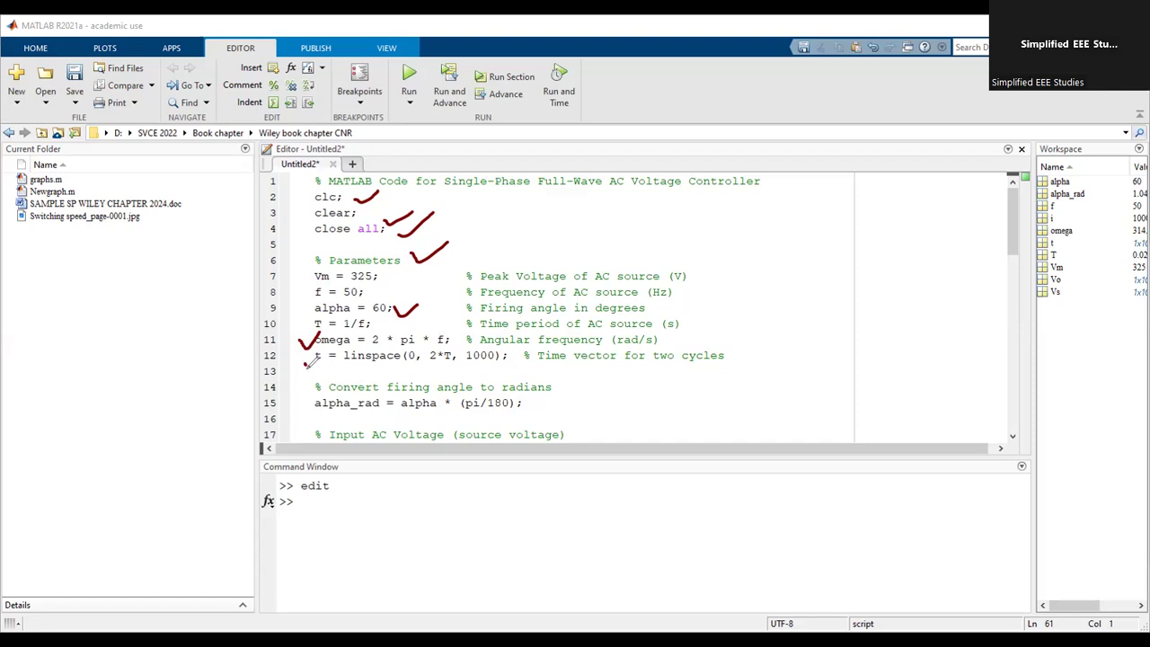
pyautogui.moveTo(737, 348)
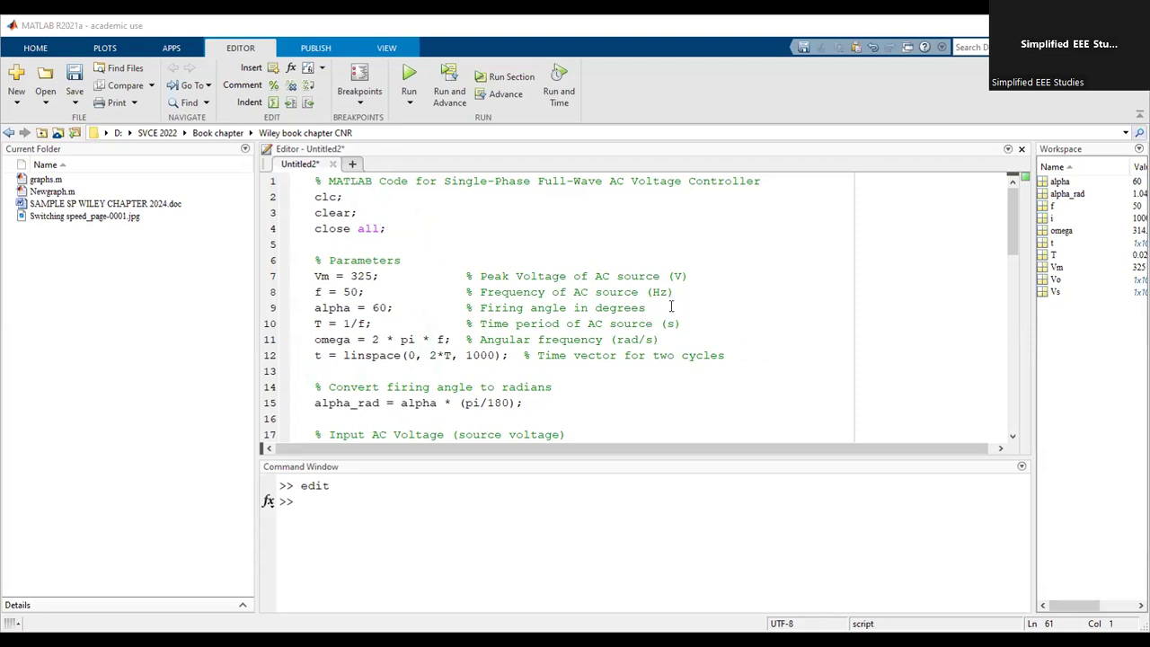
pyautogui.scroll(-3)
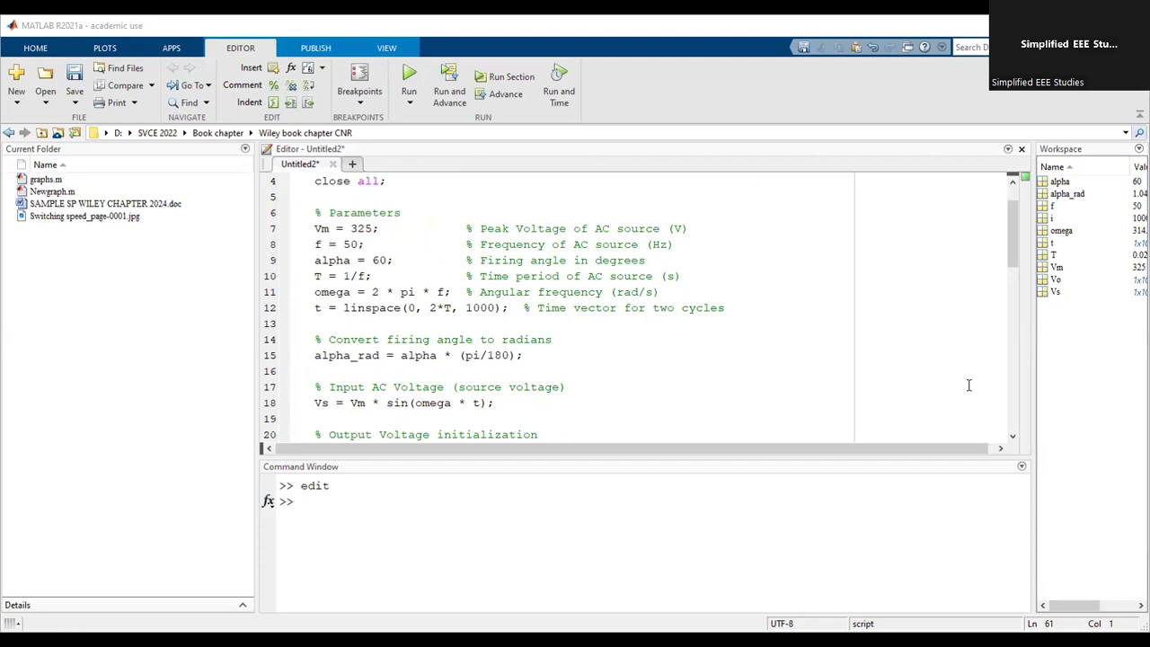
pyautogui.moveTo(489, 381)
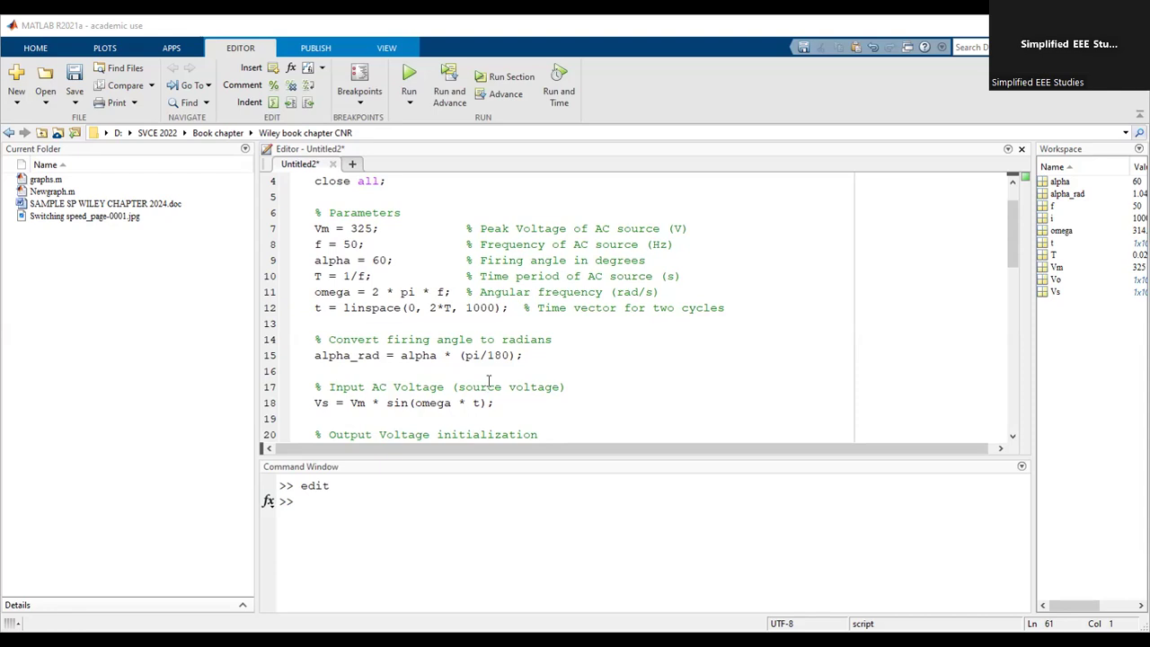
pyautogui.click(483, 356)
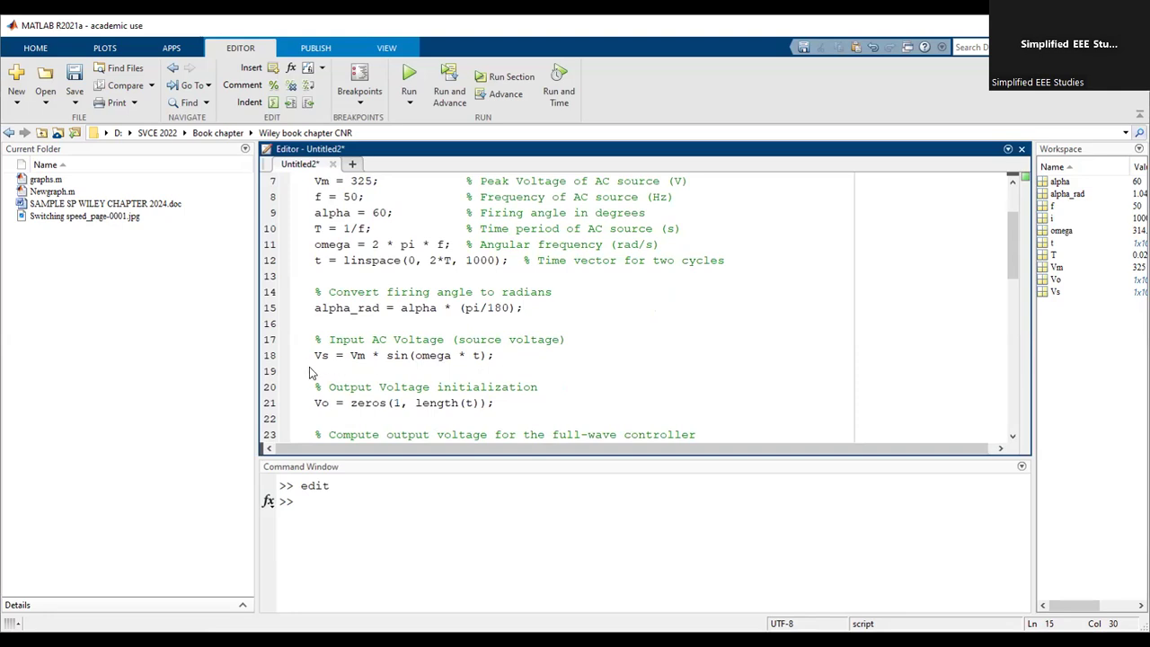
pyautogui.moveTo(312, 359)
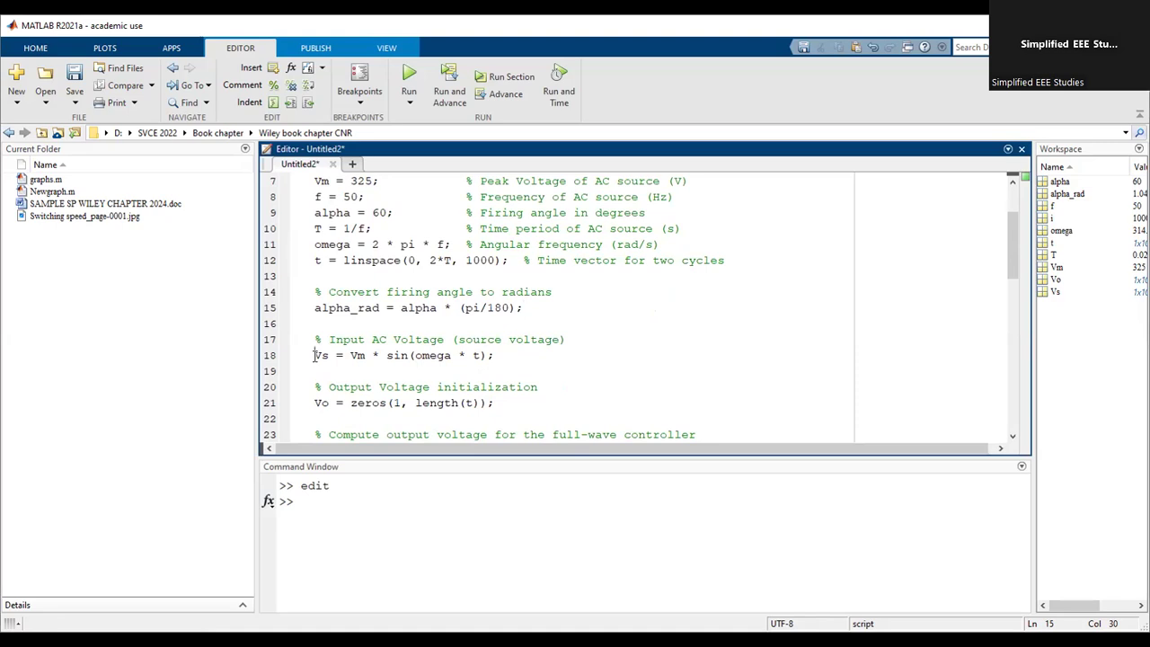
pyautogui.tripleClick(404, 356)
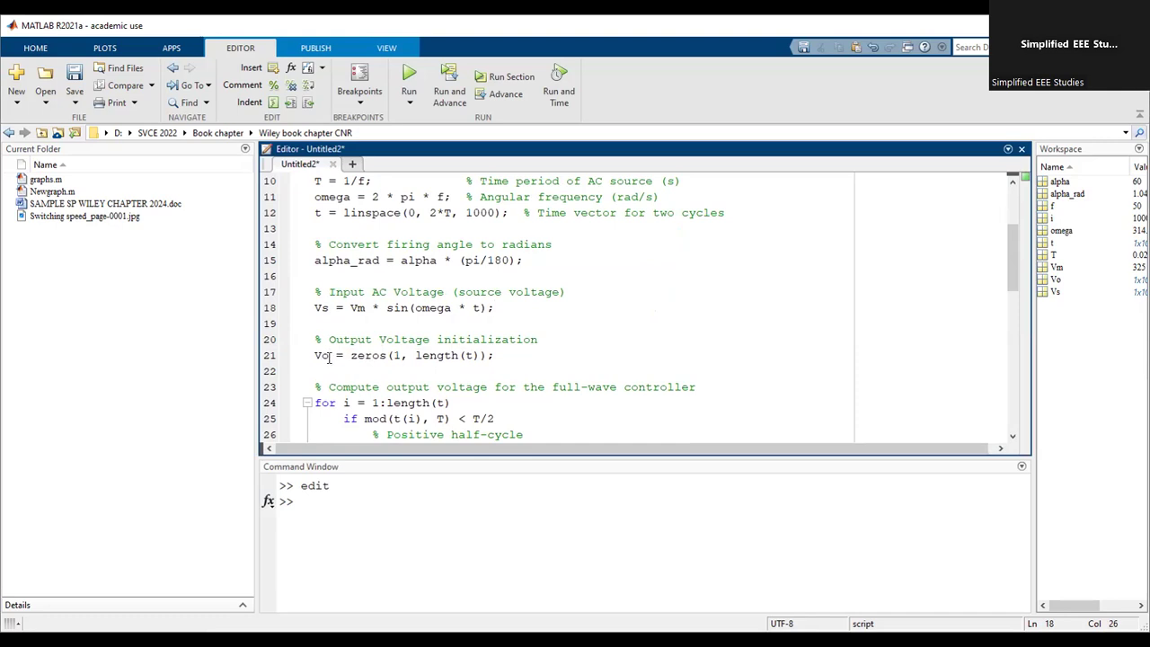
pyautogui.doubleClick(367, 356)
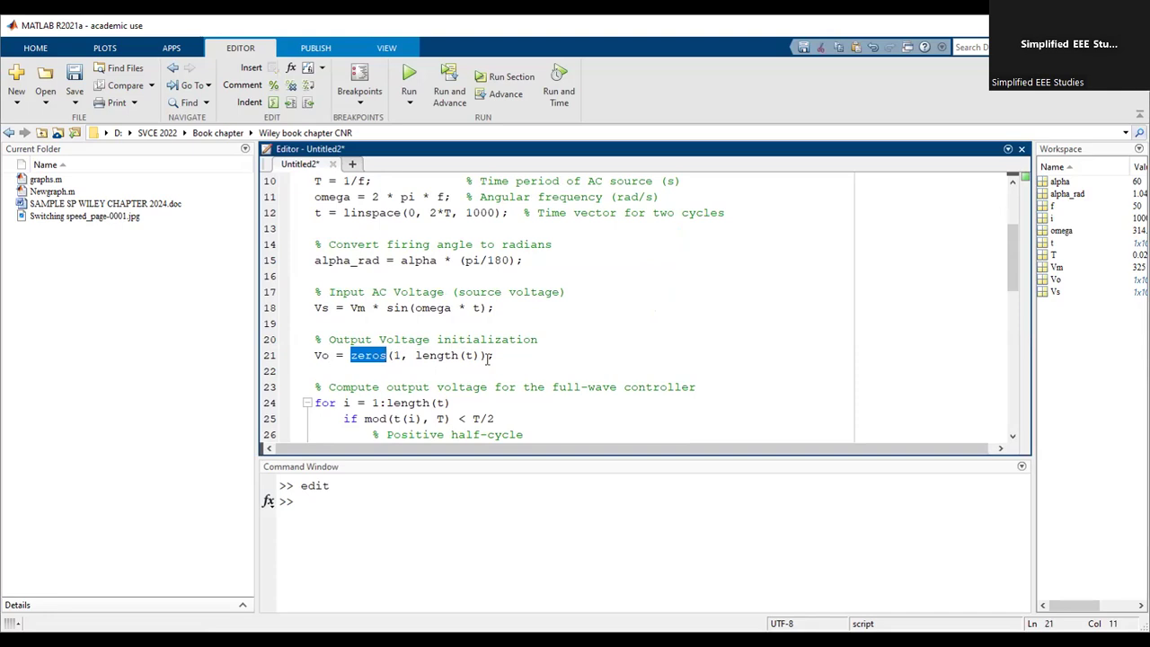
pyautogui.scroll(-3)
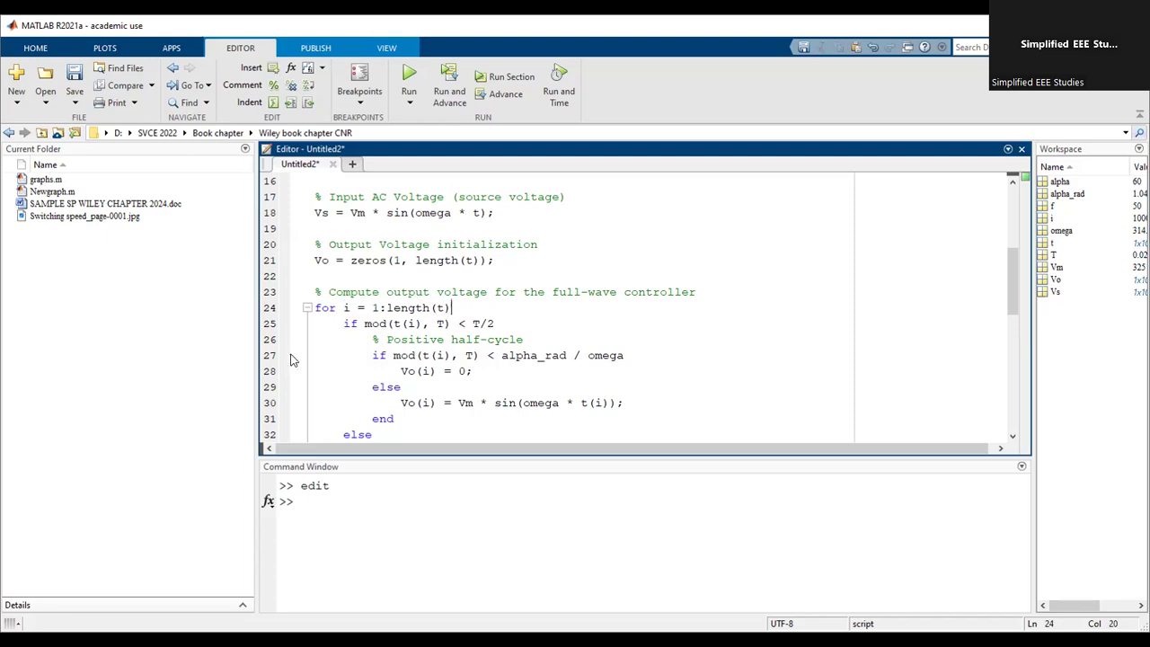
pyautogui.moveTo(363, 341)
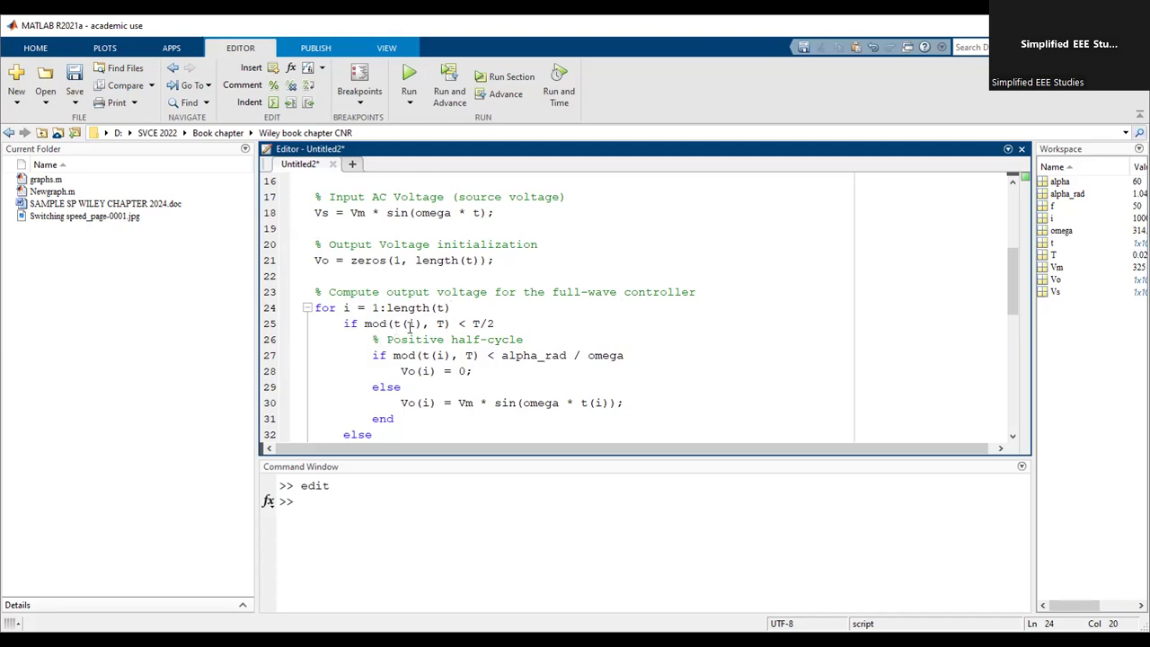
pyautogui.moveTo(460, 324)
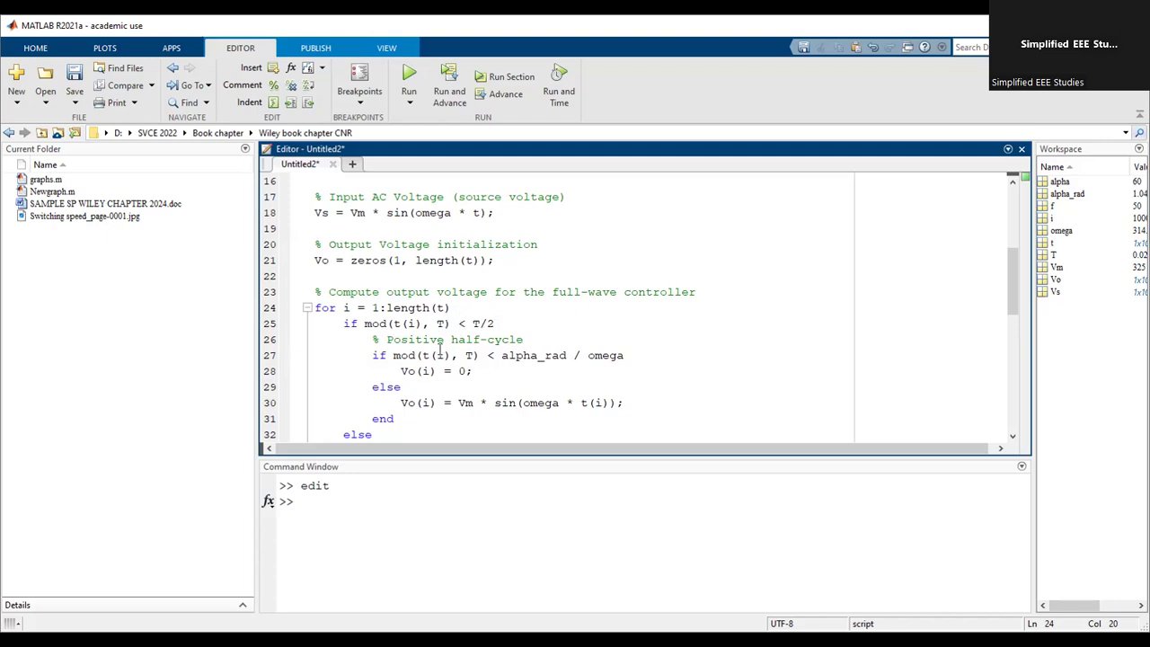
pyautogui.scroll(-3)
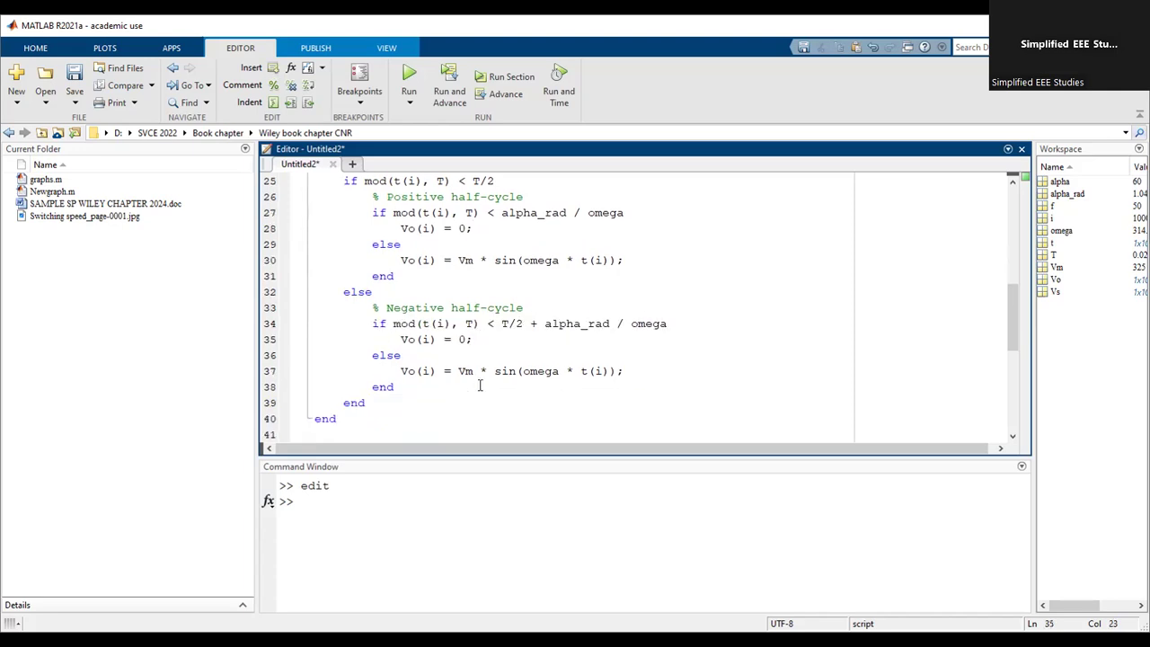
pyautogui.scroll(3)
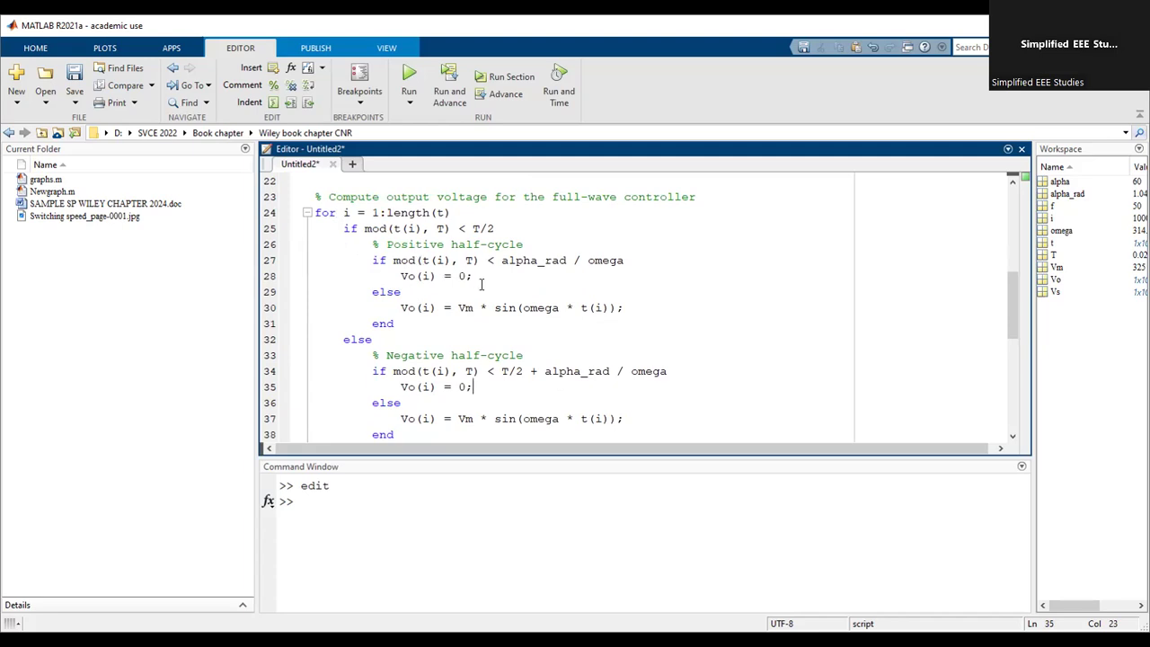
pyautogui.scroll(-3)
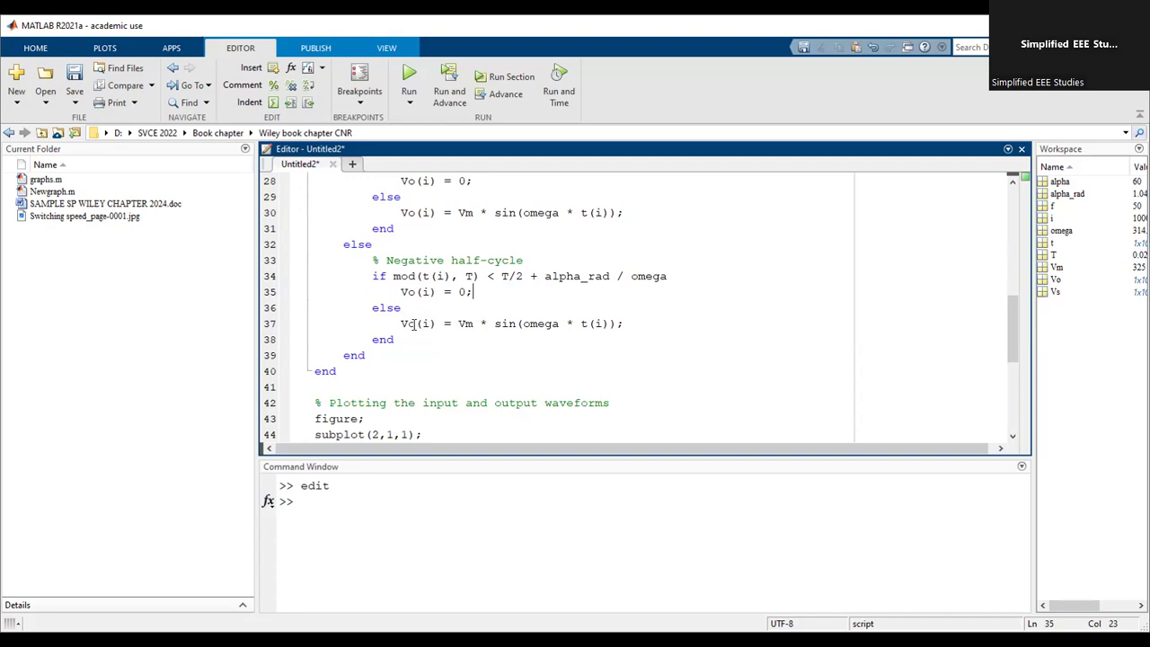
pyautogui.moveTo(438, 316)
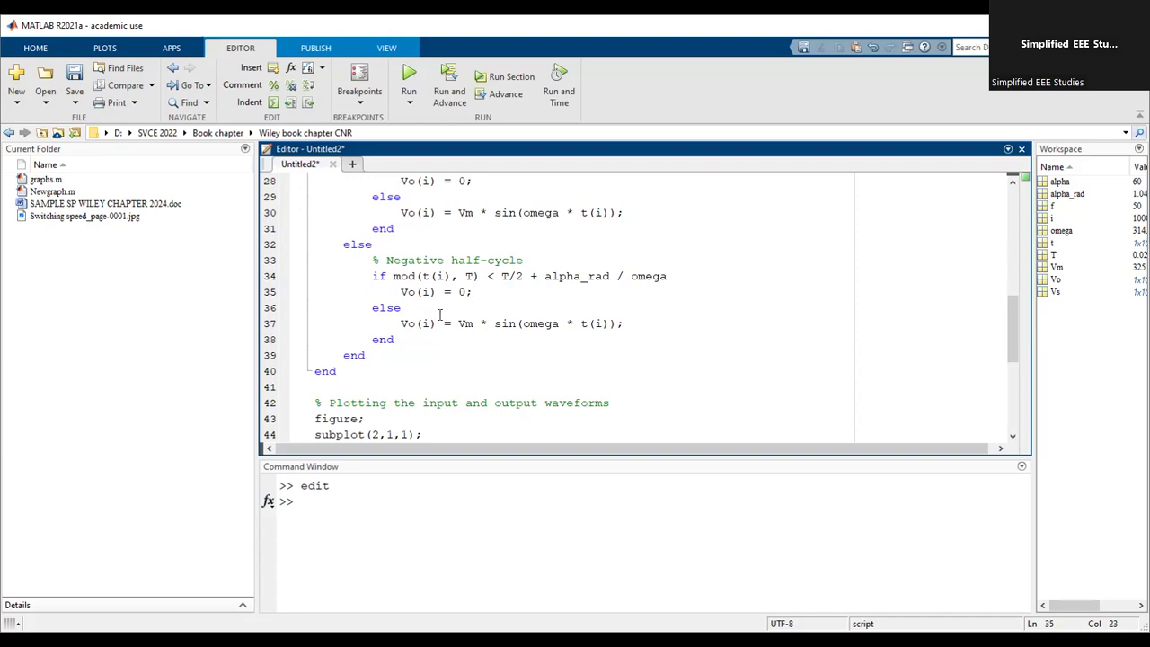
pyautogui.scroll(-3)
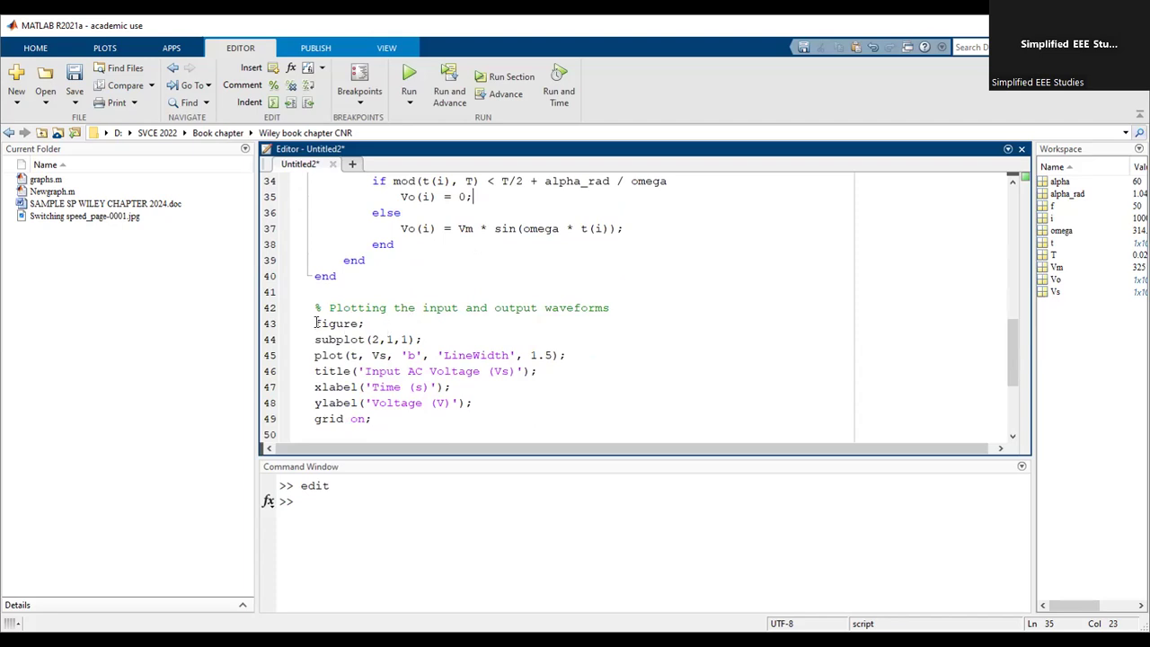
pyautogui.doubleClick(337, 323)
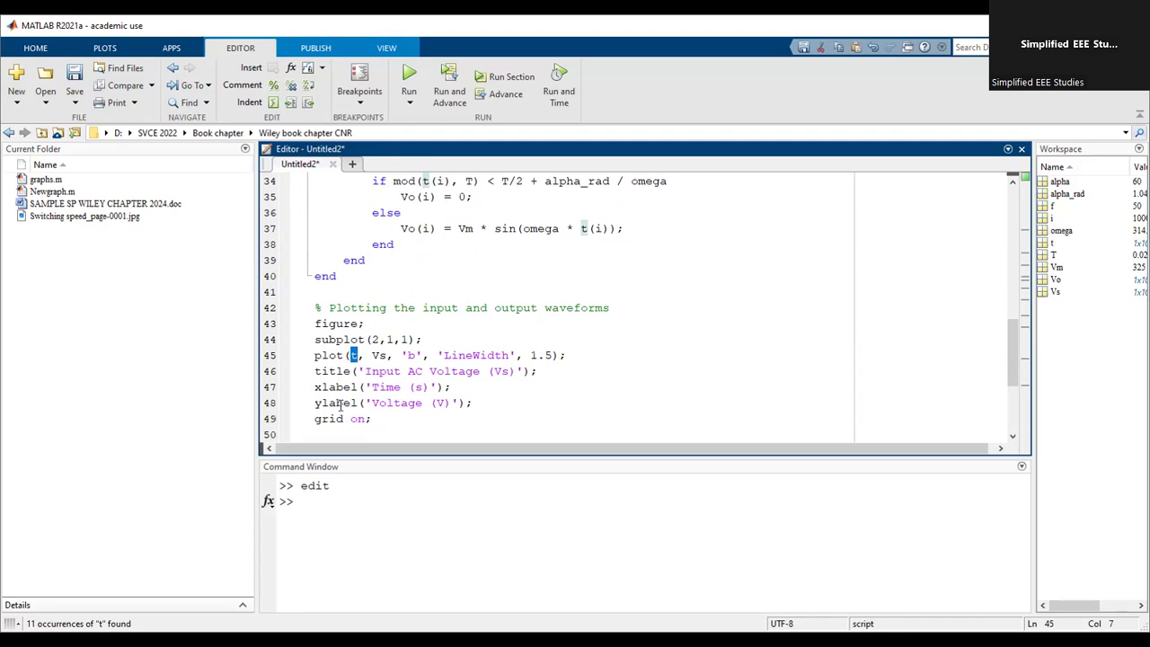
pyautogui.scroll(-3)
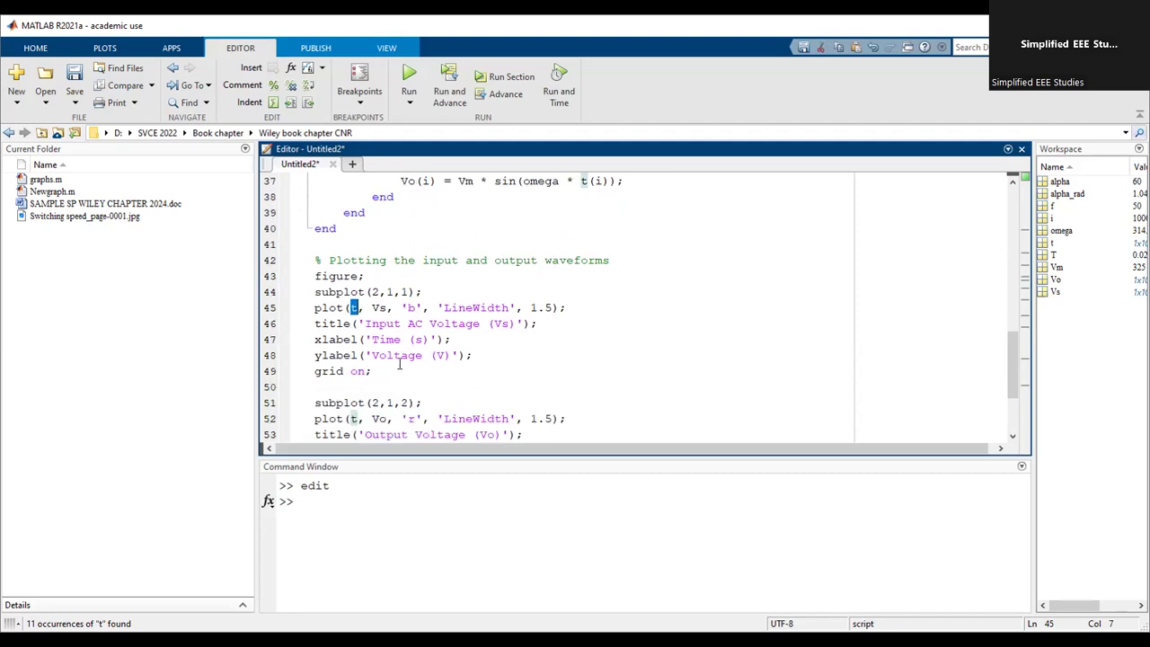
pyautogui.moveTo(465, 367)
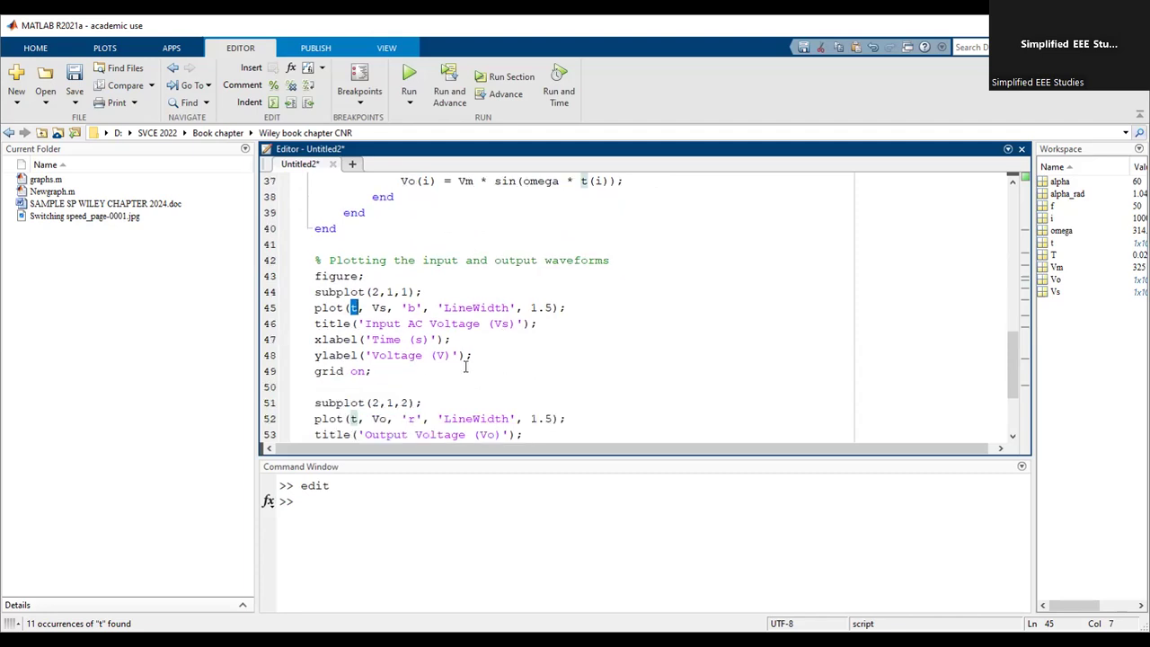
pyautogui.scroll(-3)
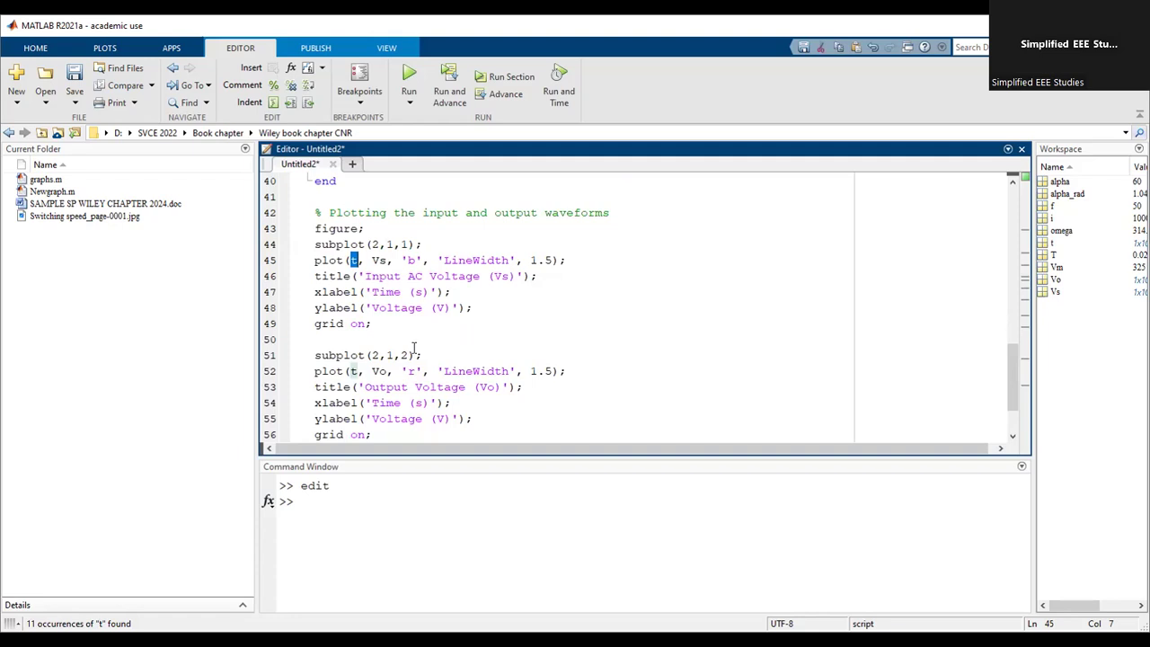
pyautogui.scroll(-3)
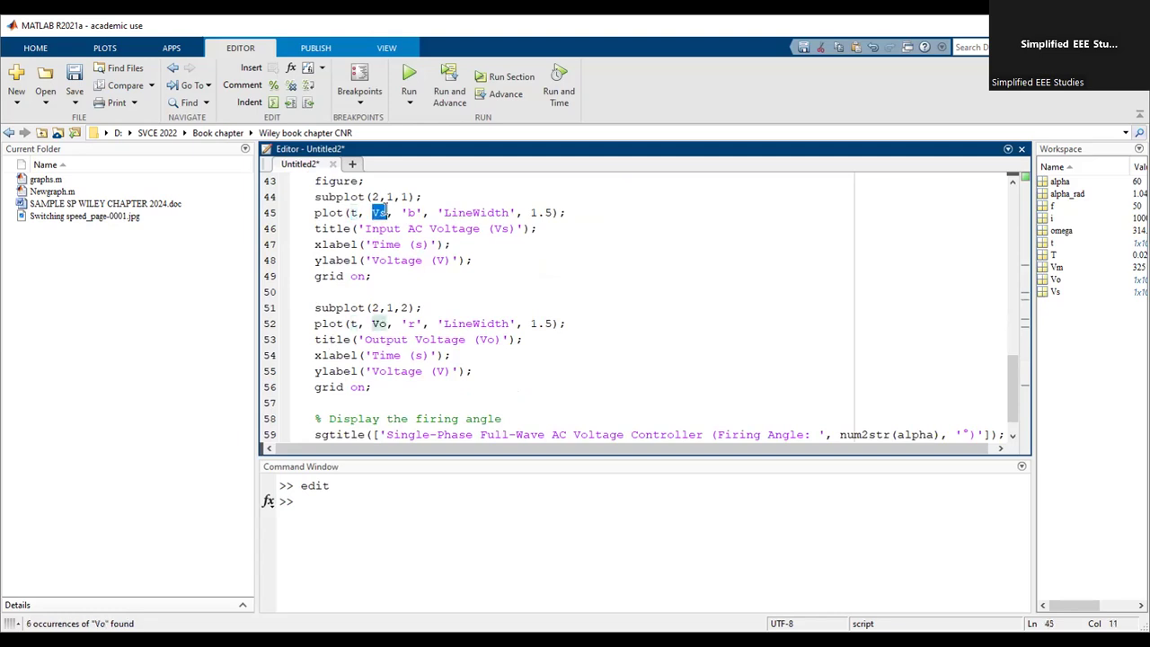
pyautogui.doubleClick(377, 212)
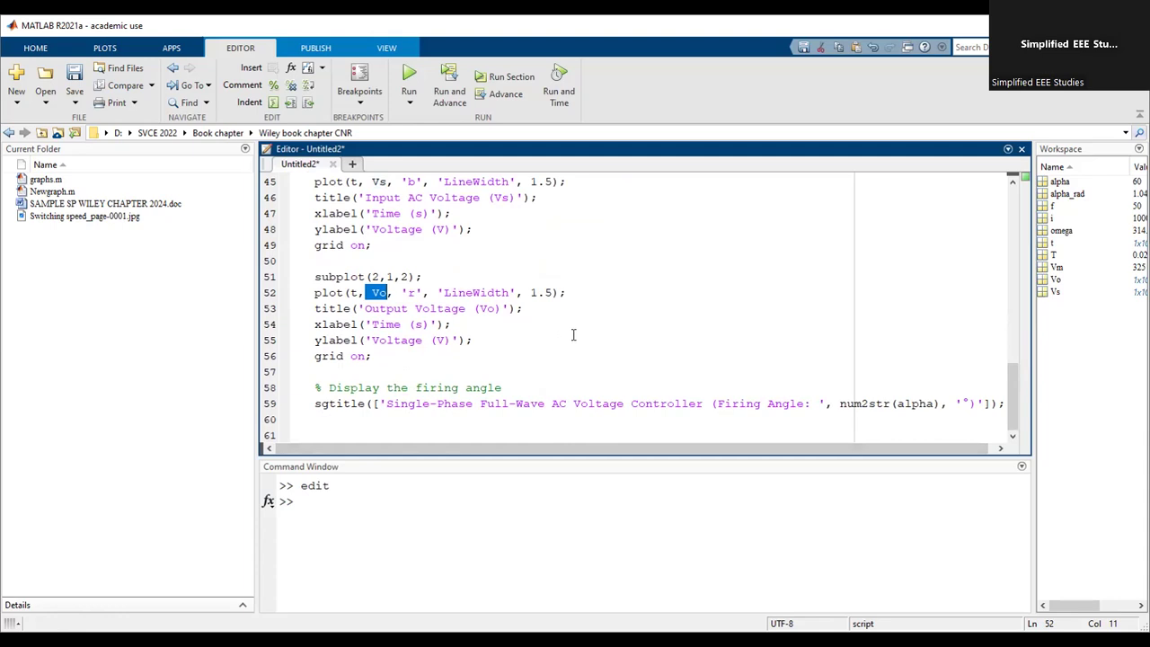
pyautogui.scroll(3)
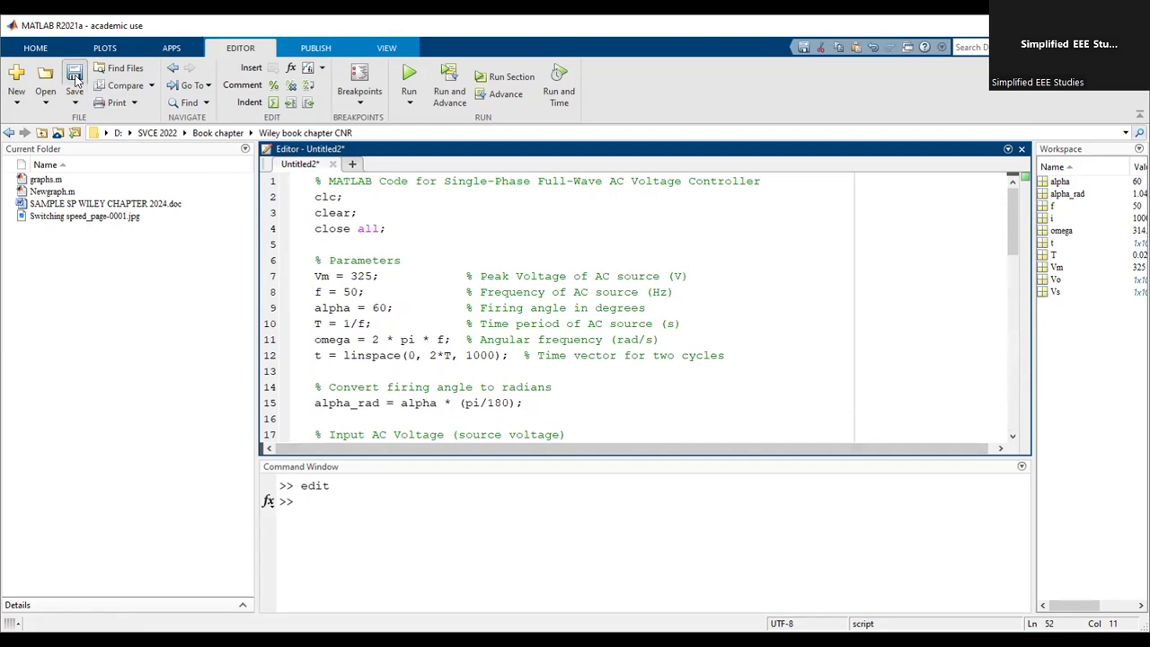
# Save the script as pgm1.m under D: > SDMIT > SDM IT 2014 -22 > Odd semester 2014-2020 > Power Electronics (17EE53).
pyautogui.click(74, 80)
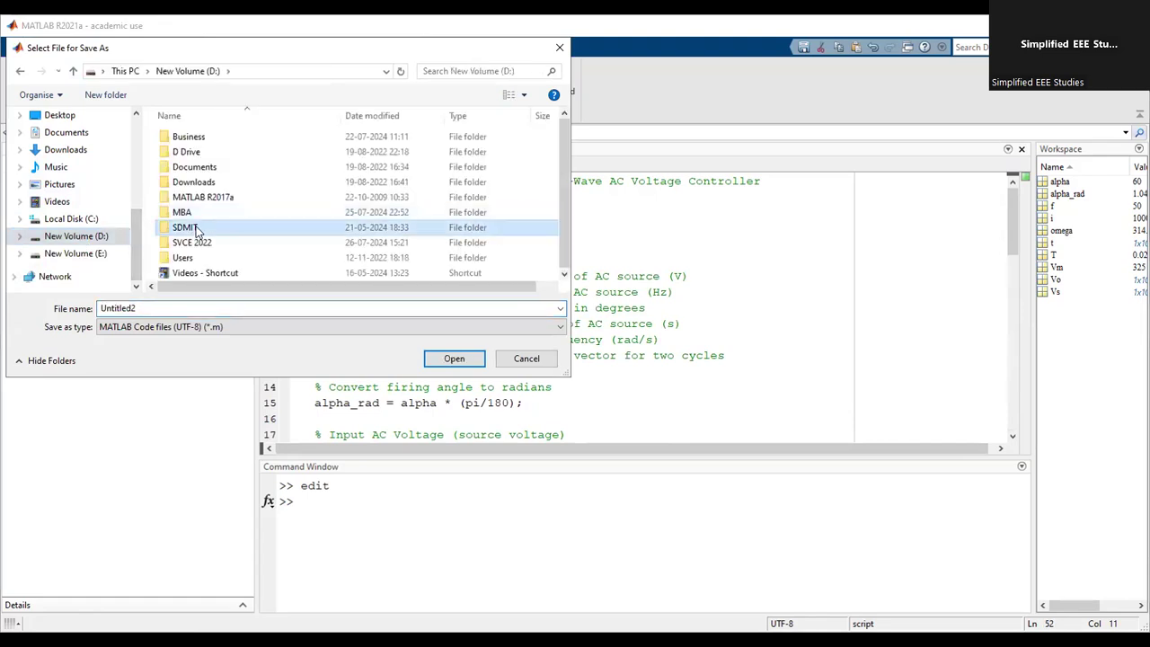
pyautogui.doubleClick(185, 226)
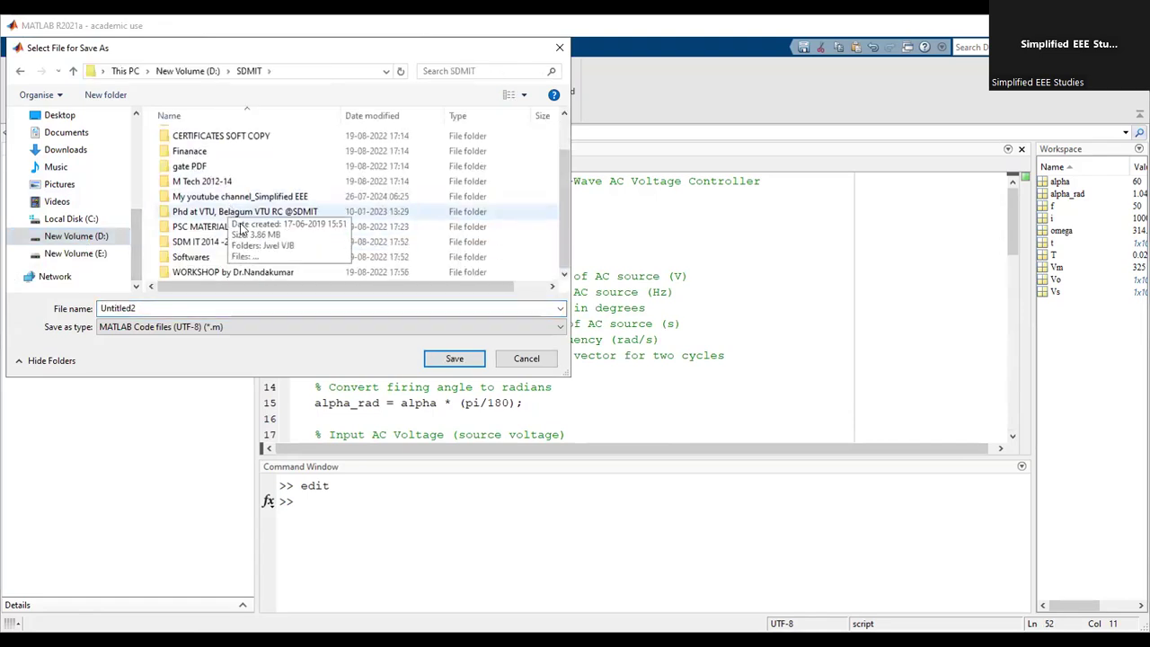
pyautogui.doubleClick(199, 241)
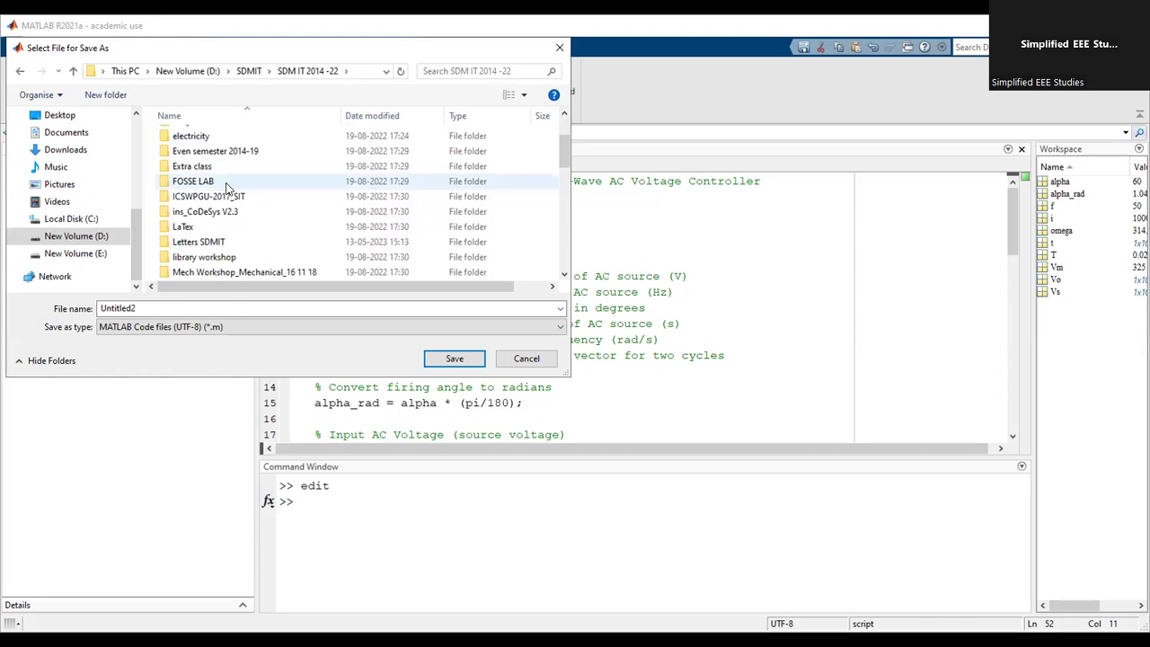
pyautogui.scroll(-3)
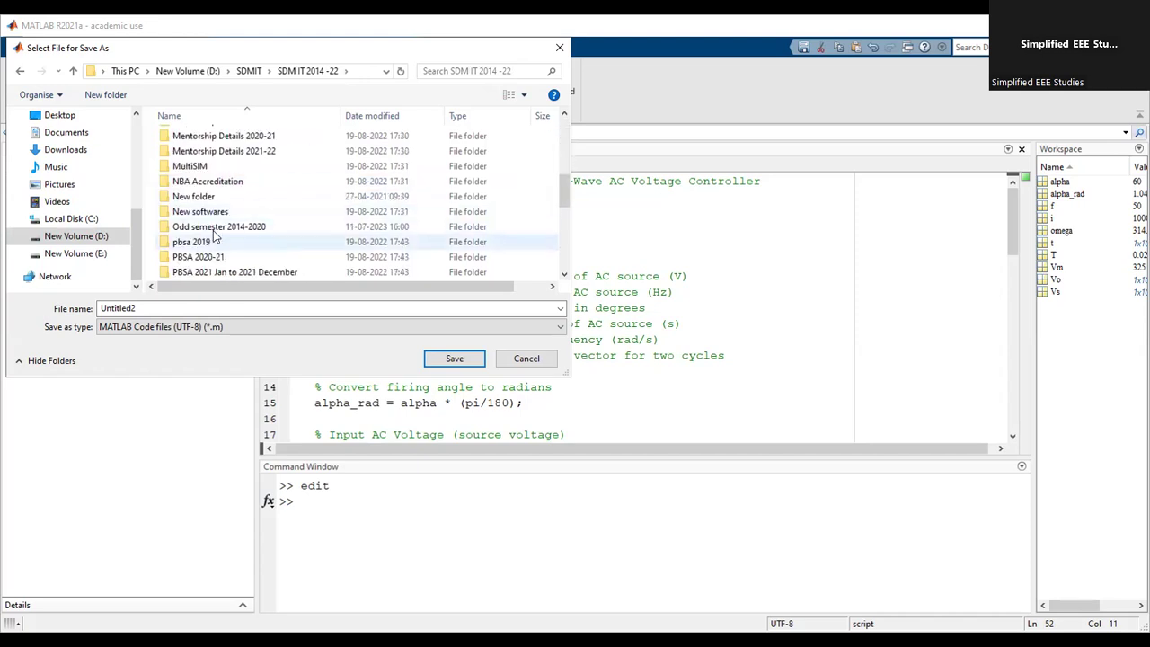
pyautogui.doubleClick(219, 226)
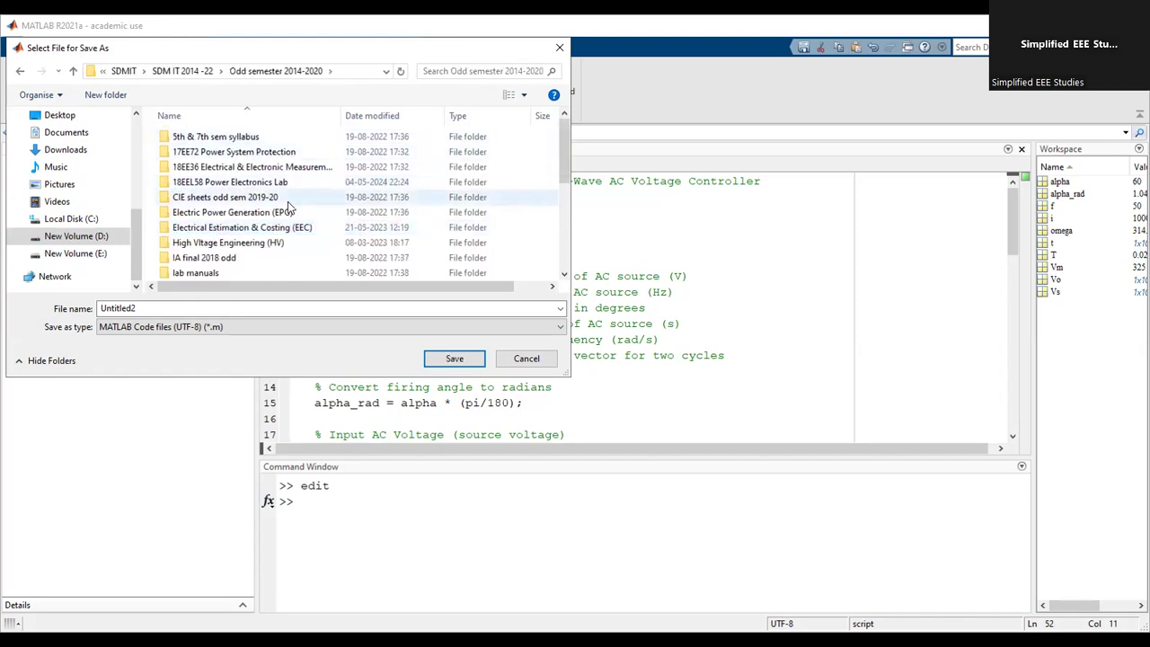
pyautogui.click(226, 242)
pyautogui.write('pgm1')
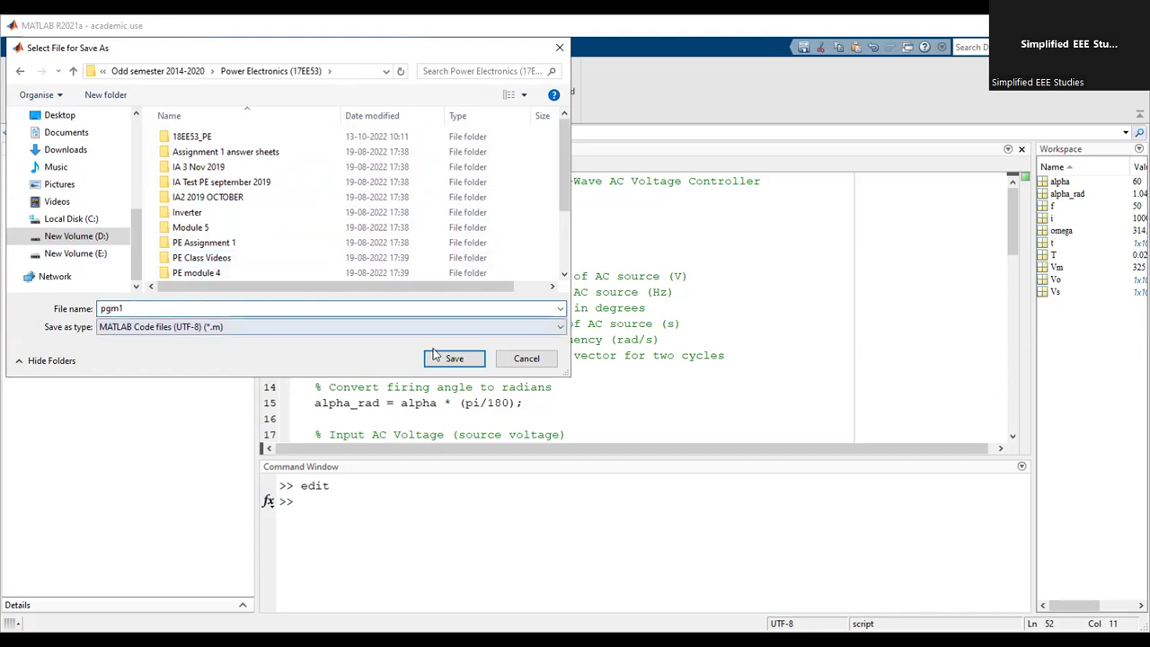
pyautogui.click(453, 359)
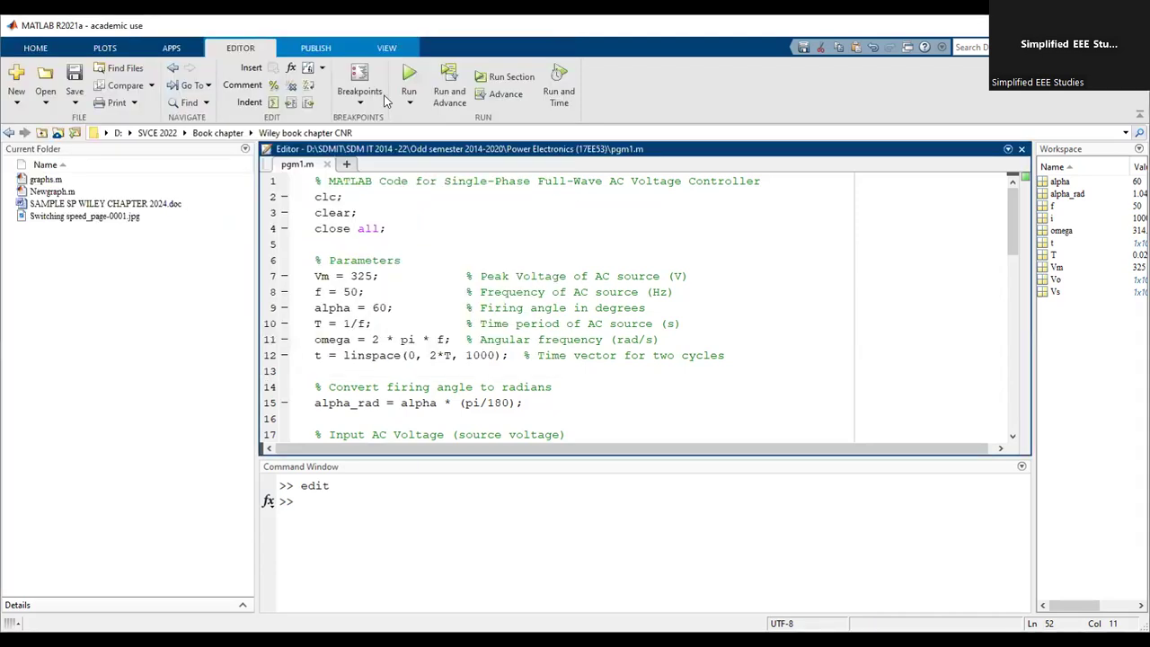
# Clear the Command Window with clc, leaving a fresh empty prompt.
pyautogui.click(410, 75)
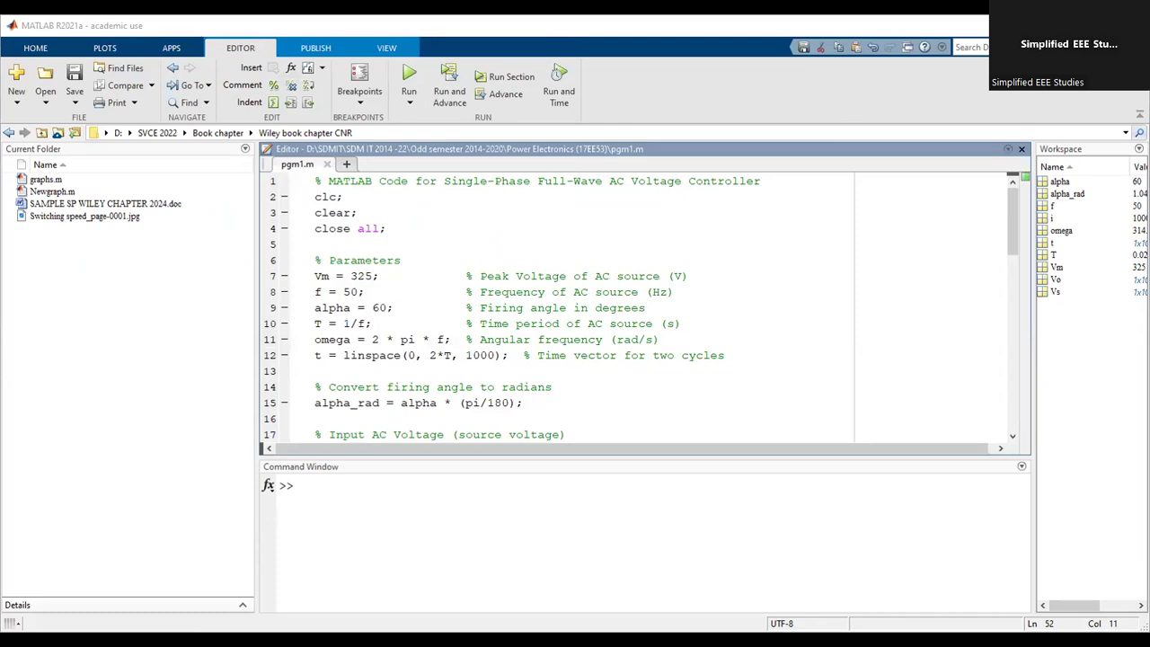
pyautogui.moveTo(769, 295)
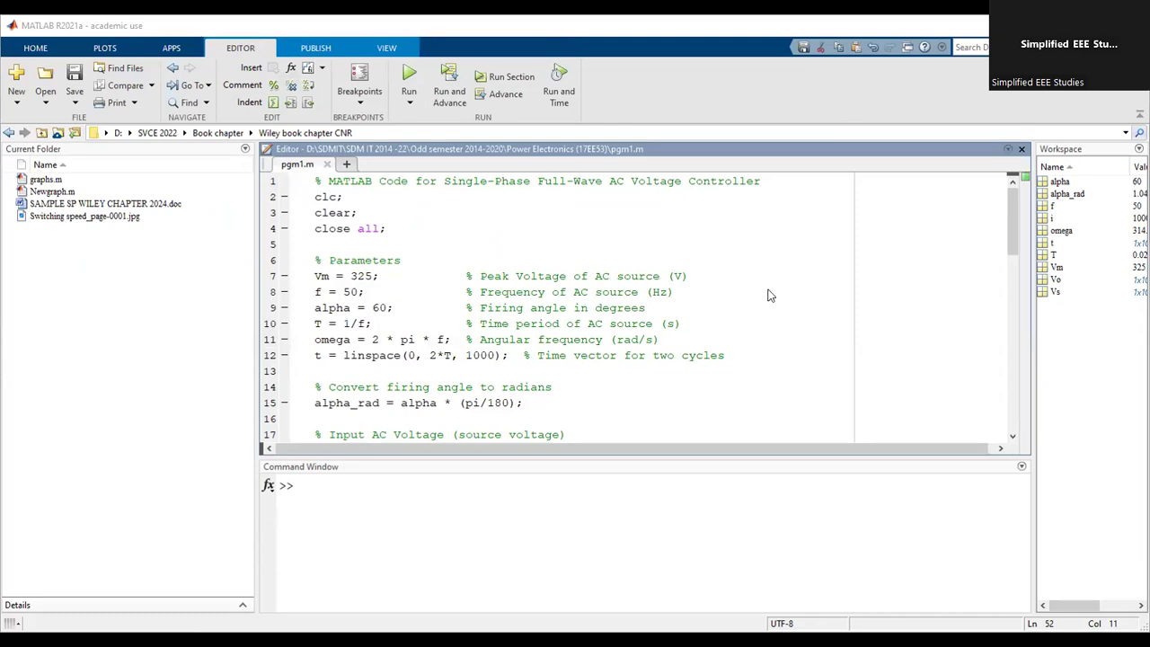